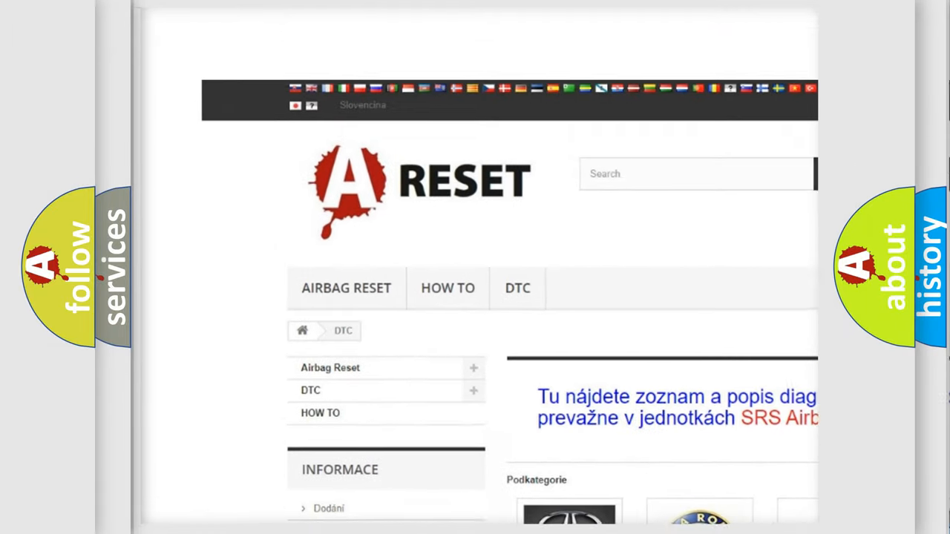
Open the ALFA ROMEO DTC category and scroll through its grid of diagnostic codes.
scroll("down", 3)
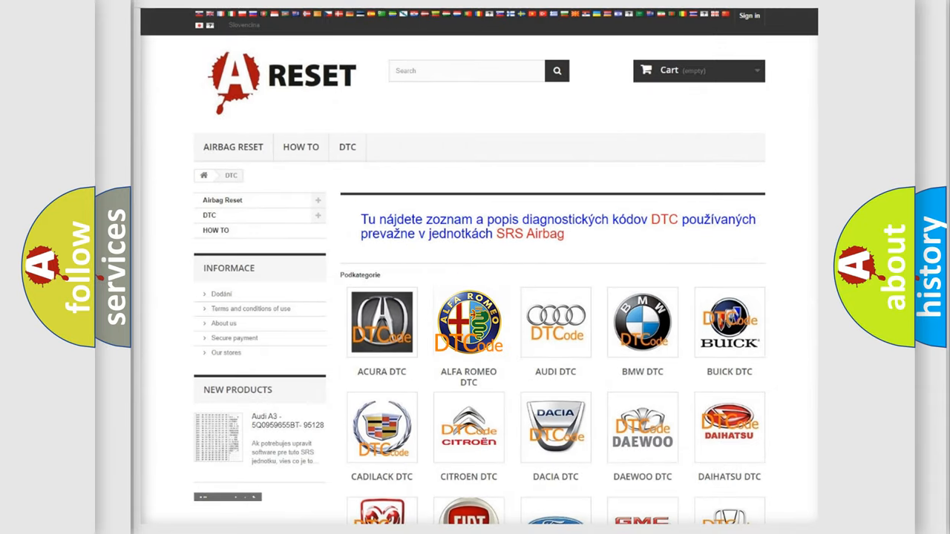
left_click(468, 323)
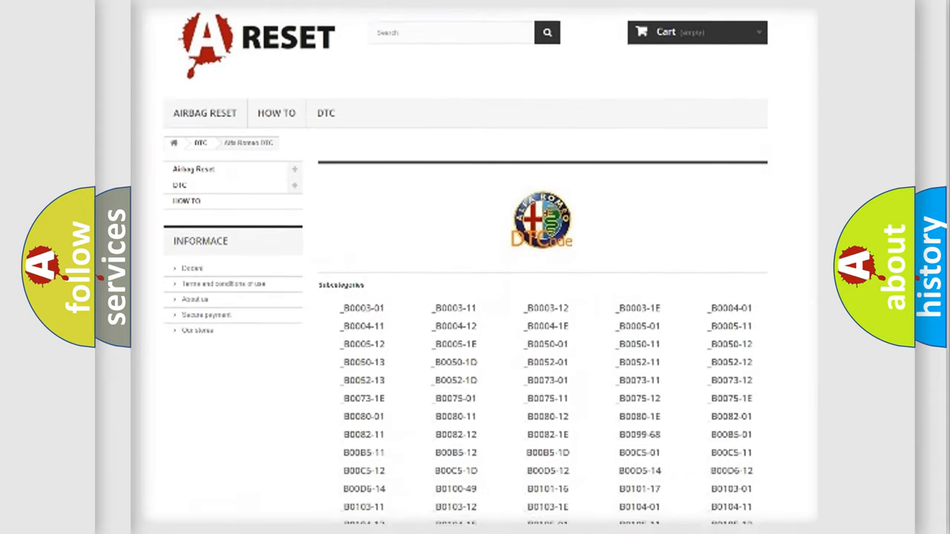
scroll("down", 3)
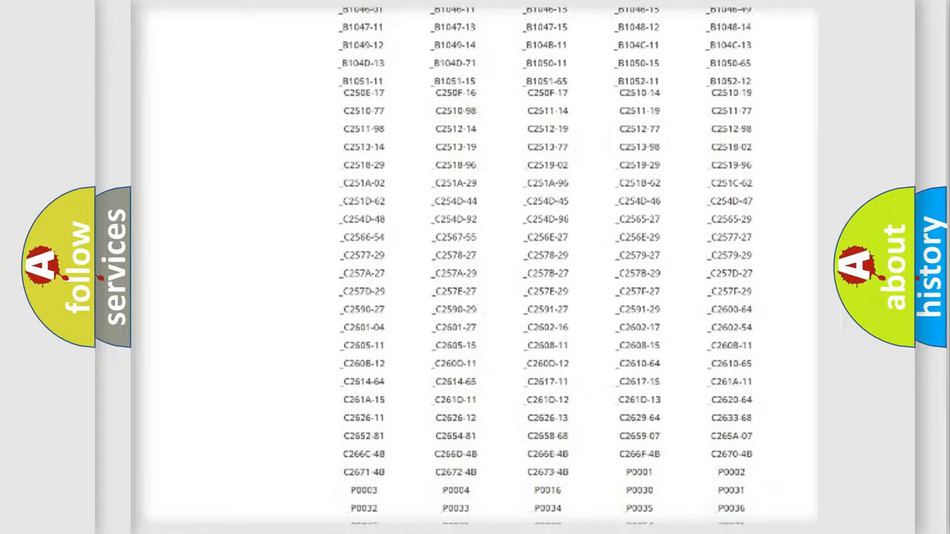
scroll("up", 3)
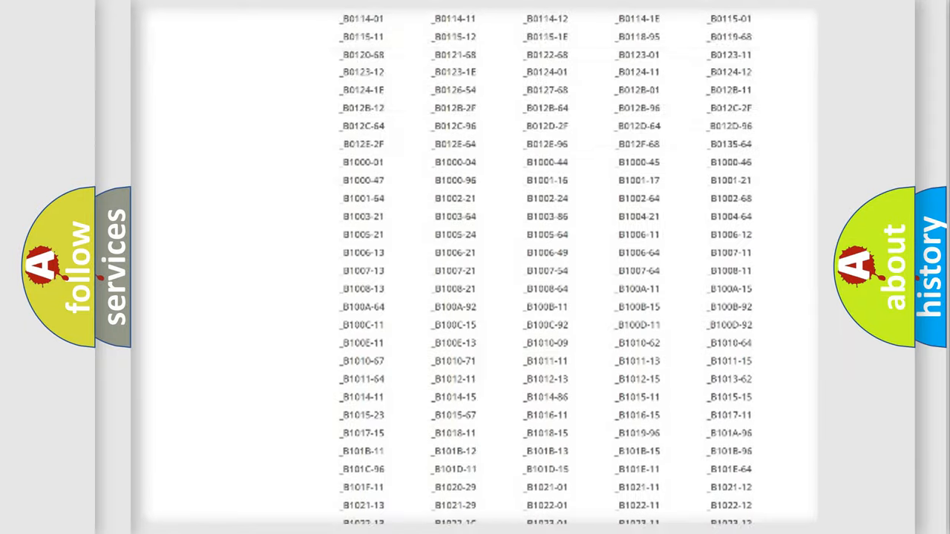